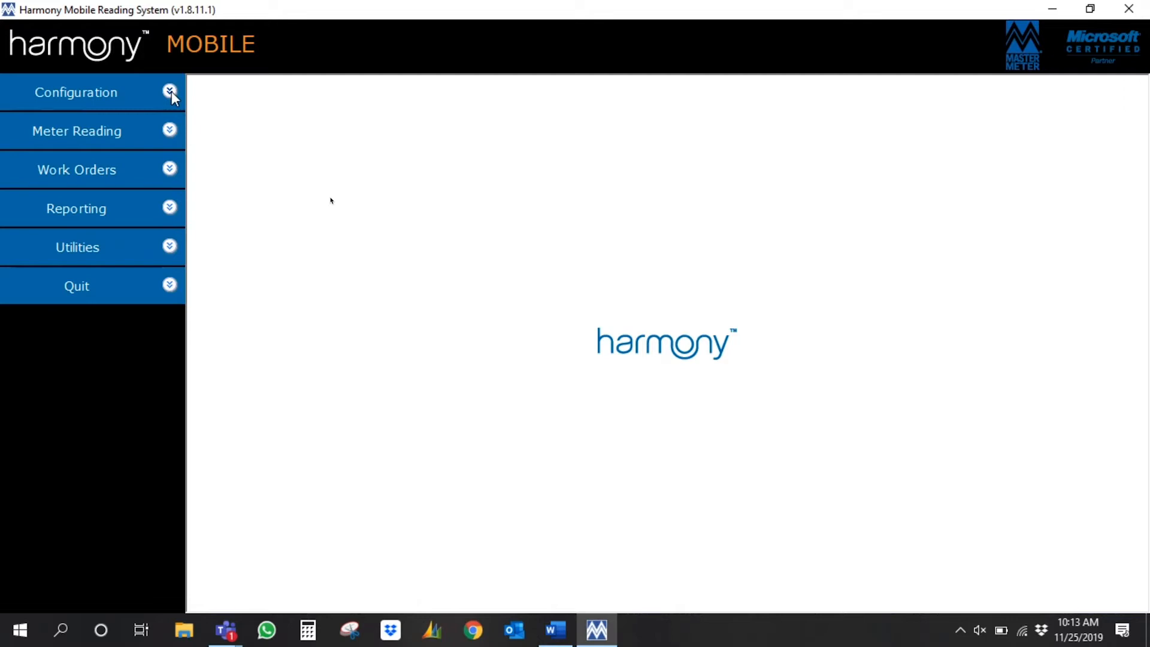
{"action": "mouse_move", "coordinate": [142, 94]}
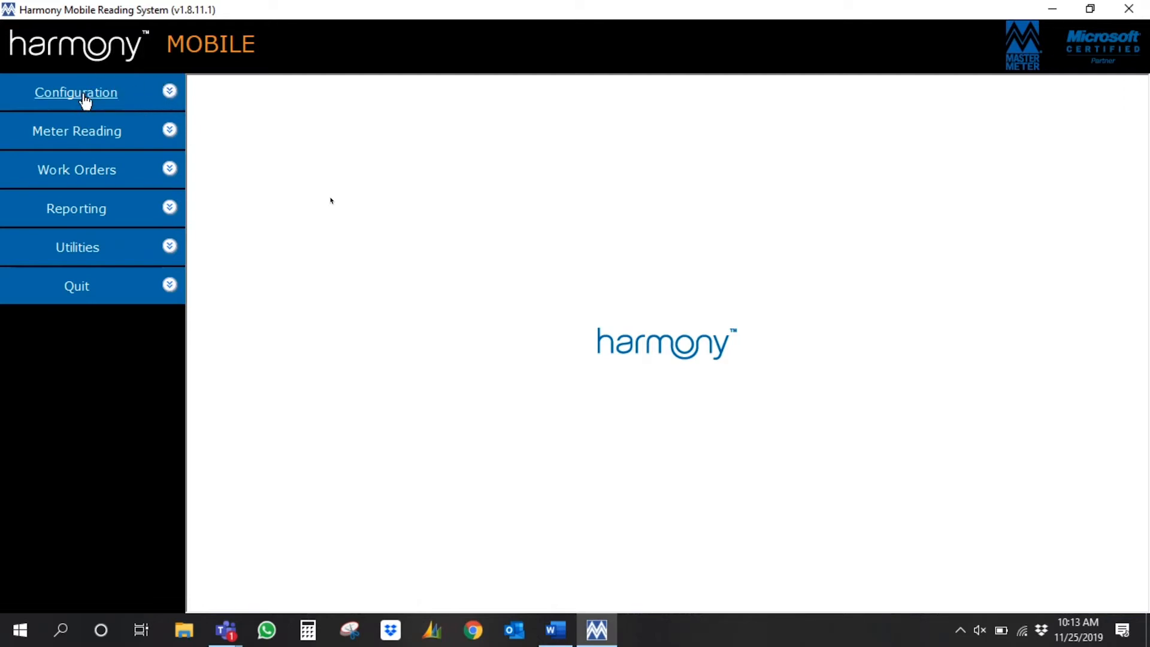
Step: Expand the Configuration menu to show Com Port Devices, Reading Defaults, GPS Mapping and Data Center
{"action": "left_click", "coordinate": [76, 91]}
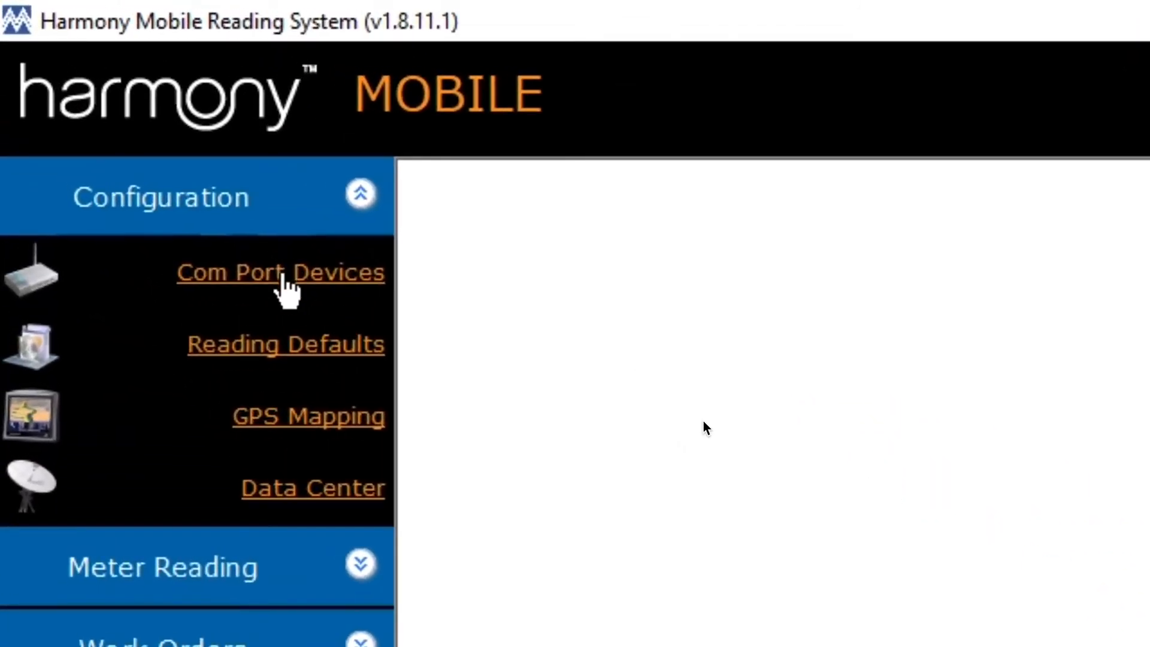
Step: Set the Dialog 3G receiver to DMMR, then load Demo Route 1's ten unread meters
{"action": "left_click", "coordinate": [280, 272]}
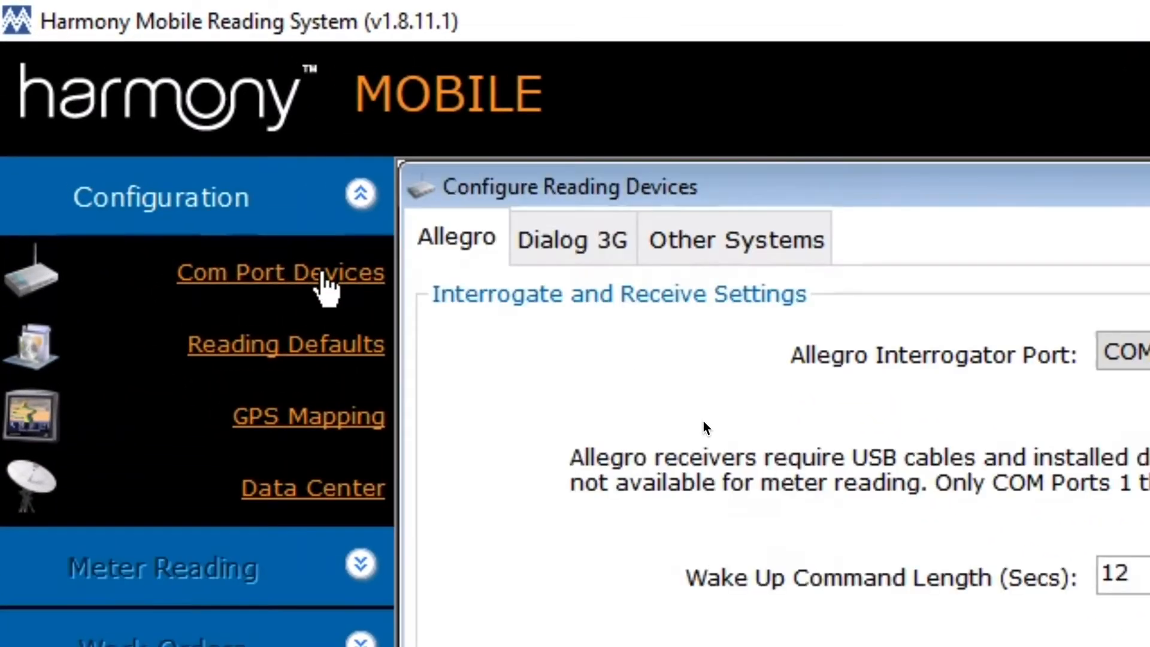
{"action": "left_click", "coordinate": [571, 238]}
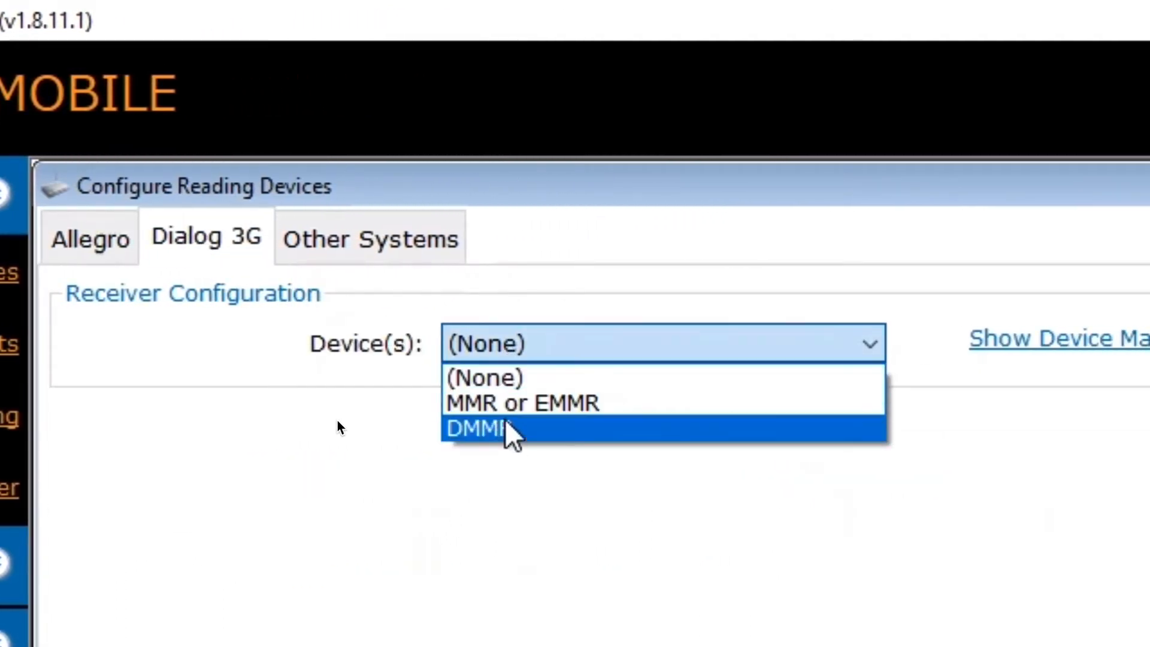
{"action": "left_click", "coordinate": [476, 428]}
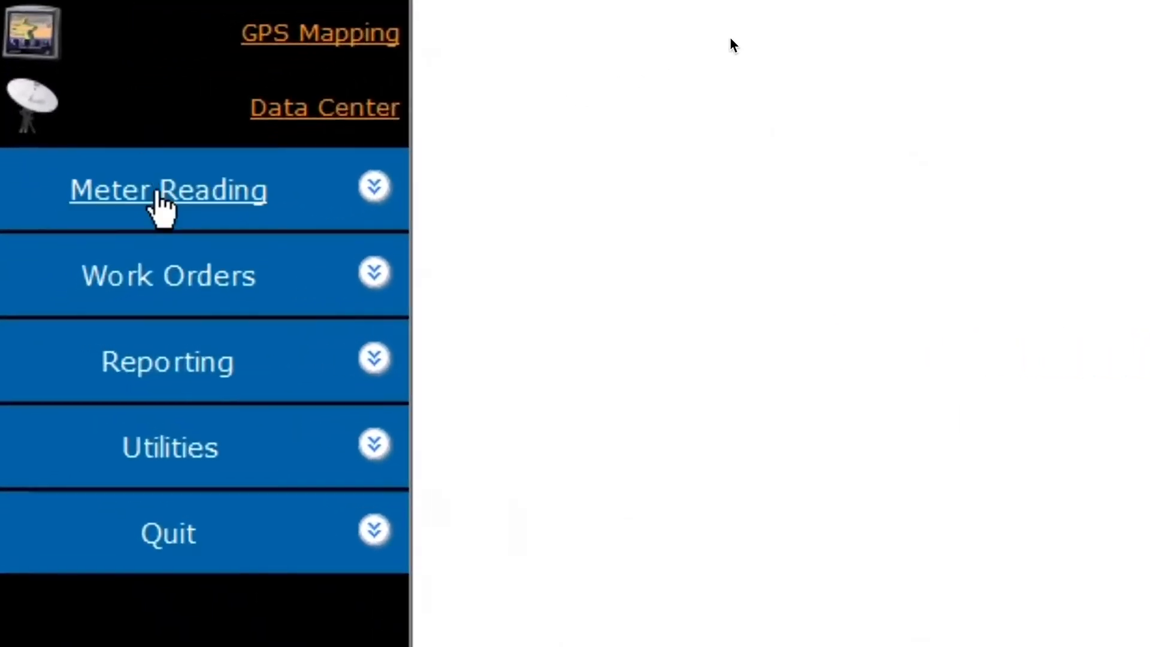
{"action": "left_click", "coordinate": [167, 189]}
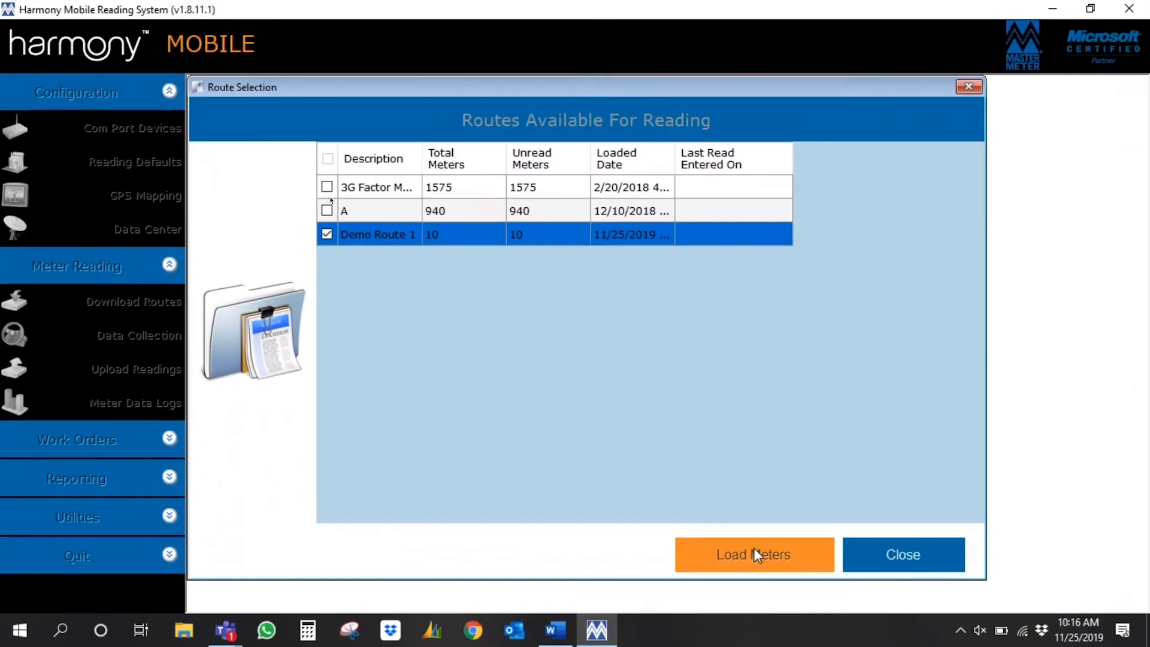
{"action": "left_click", "coordinate": [752, 553]}
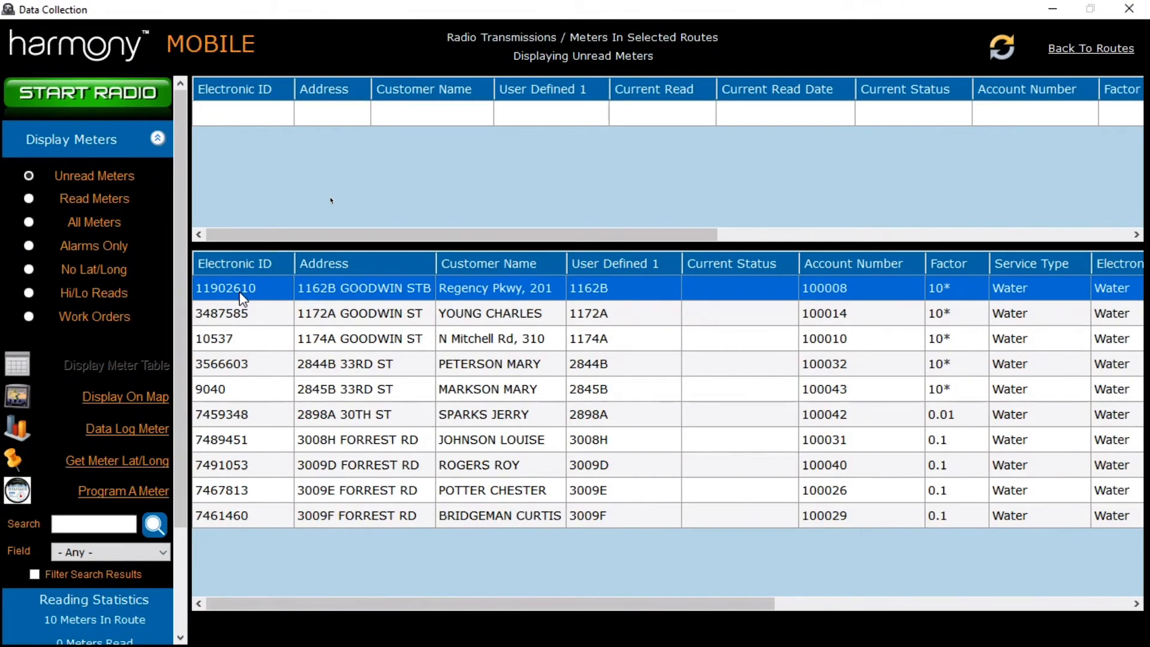
{"action": "mouse_move", "coordinate": [235, 288]}
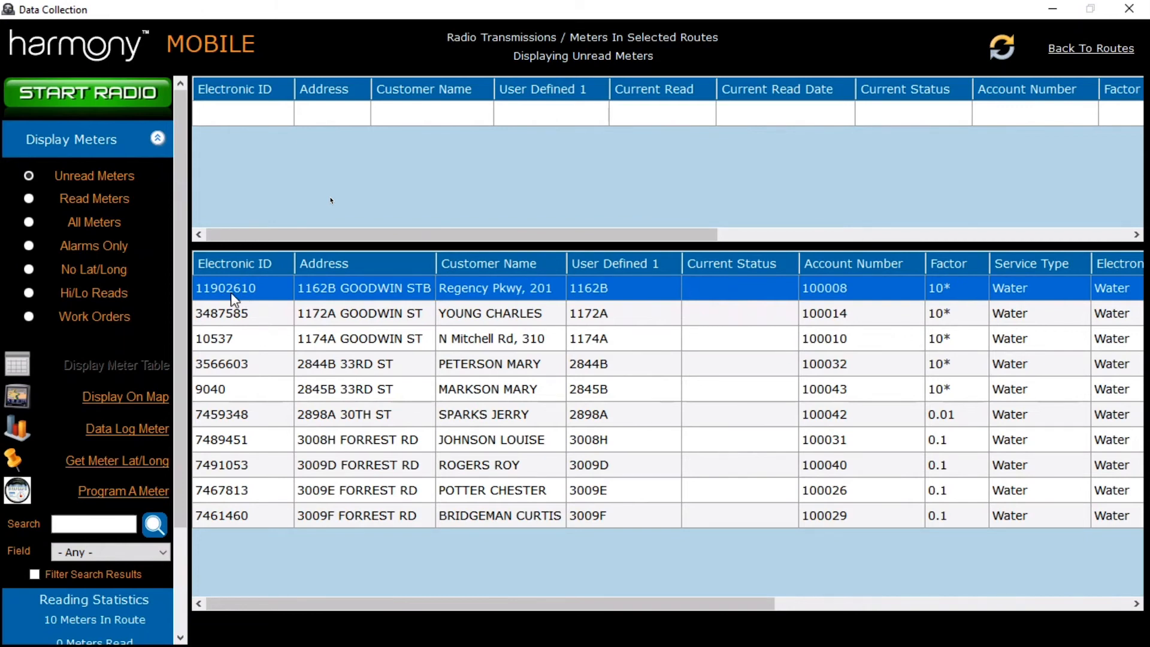
{"action": "mouse_move", "coordinate": [264, 288]}
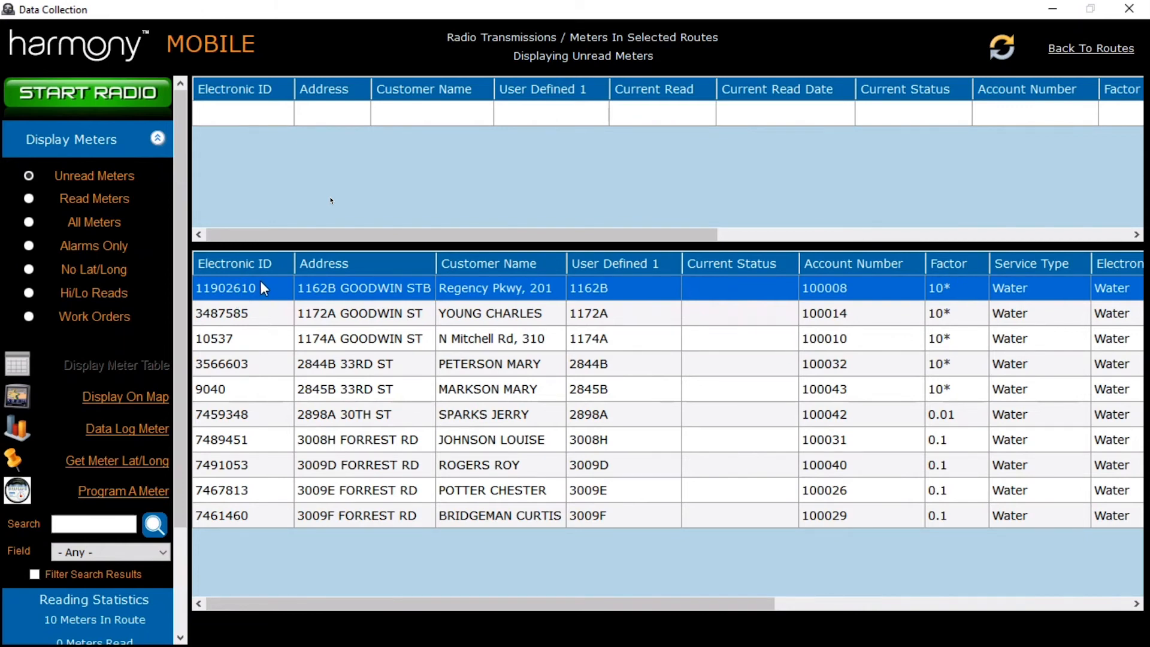